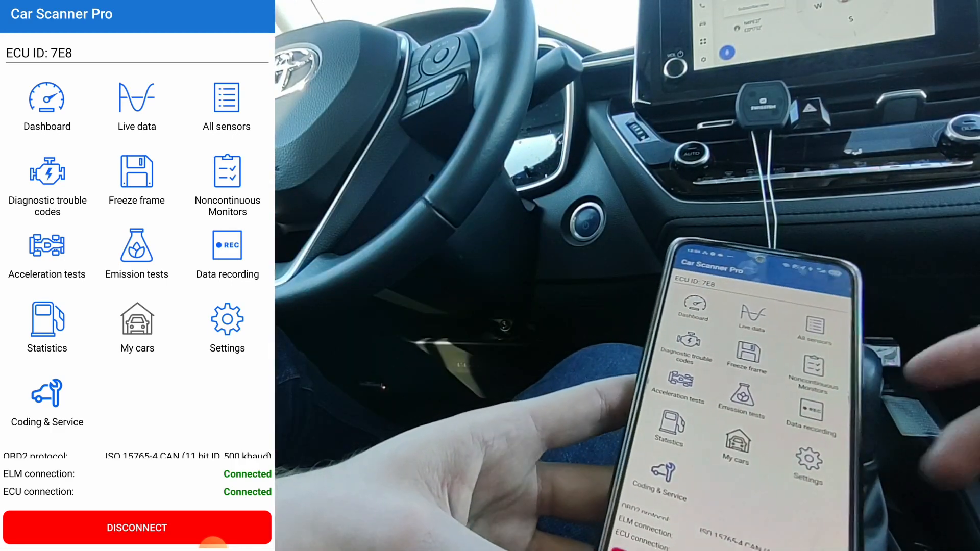
Start a new dashboard from a template and browse to page 6/6 with STFT B1 and LTFT B1.
{"action": "left_click", "coordinate": [46, 97]}
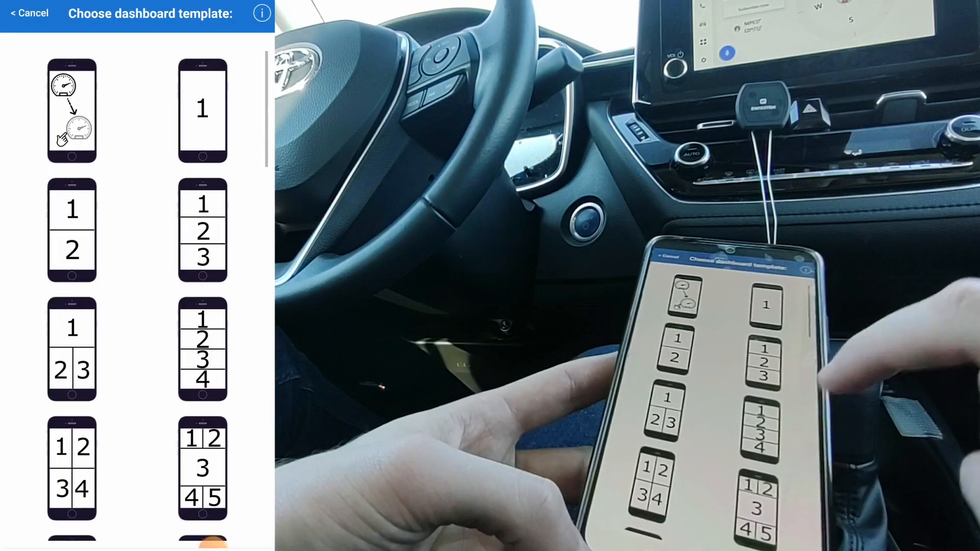
{"action": "scroll", "scroll_direction": "down", "scroll_amount": 3}
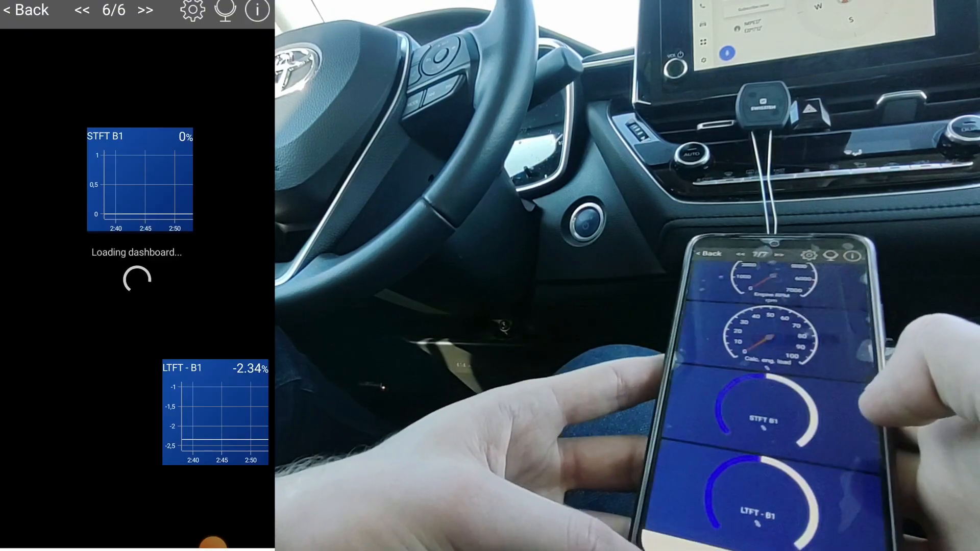
Leave the dashboard for the main menu, with ELM and ECU still connected.
{"action": "left_click", "coordinate": [26, 11]}
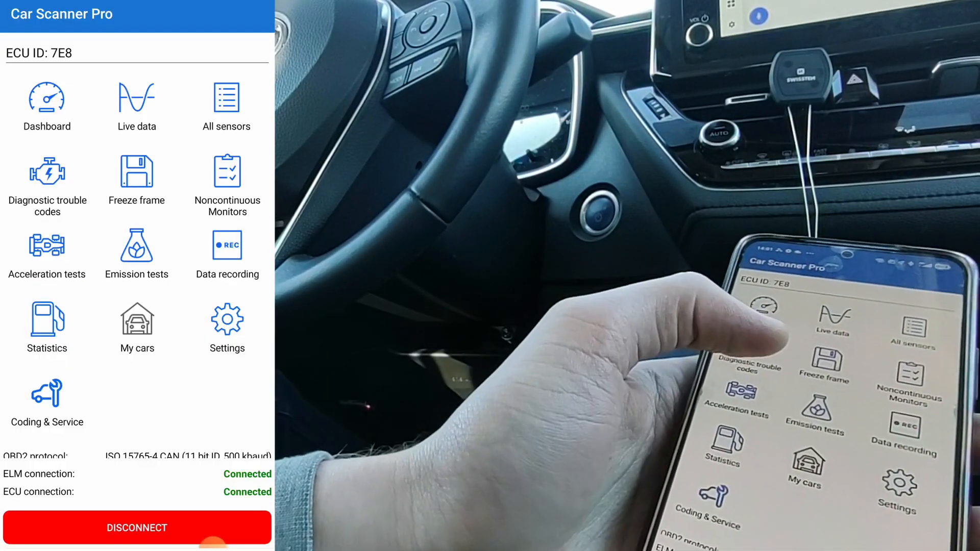
In the trouble code module list, untick all, then tick every module from OBD-II to Rear motor generator.
{"action": "left_click", "coordinate": [47, 183]}
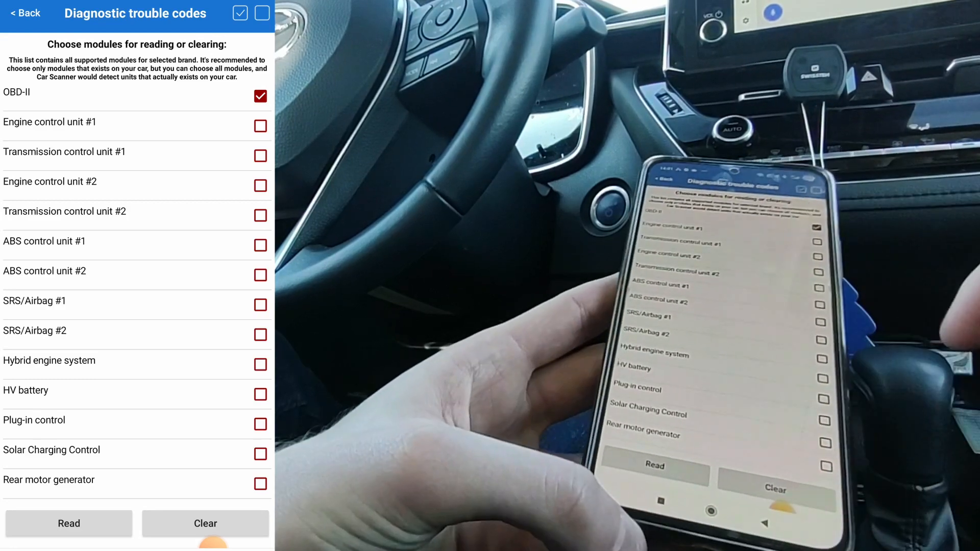
{"action": "scroll", "scroll_direction": "down", "scroll_amount": 3}
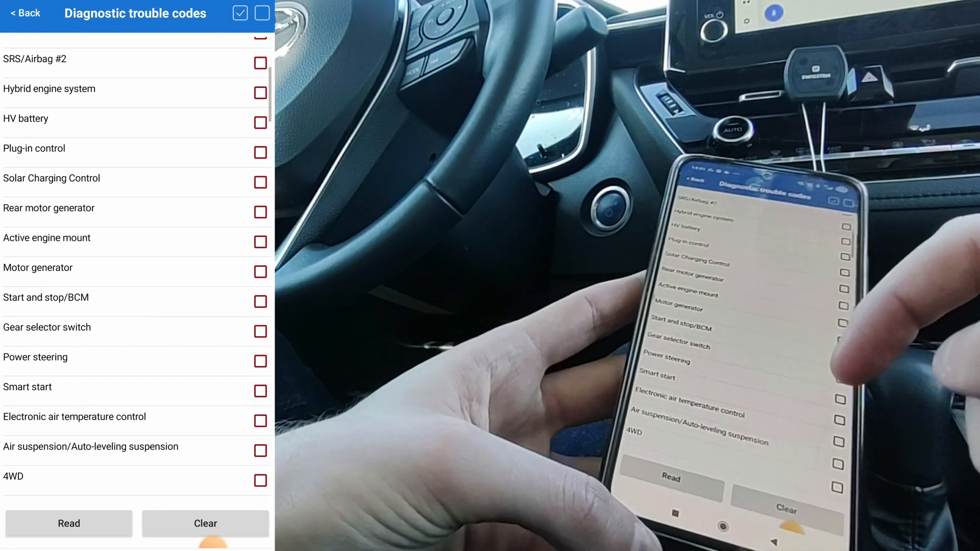
{"action": "scroll", "scroll_direction": "down", "scroll_amount": 3}
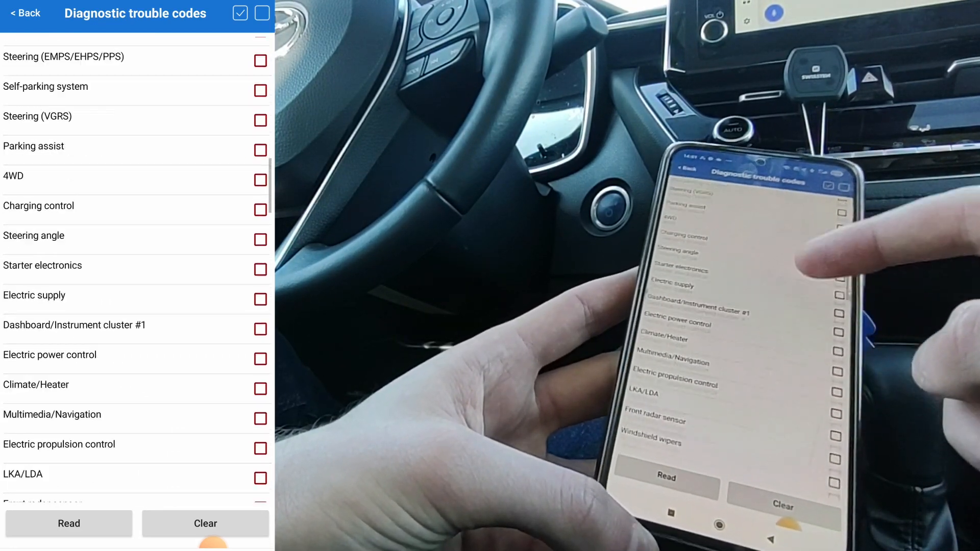
{"action": "scroll", "scroll_direction": "up", "scroll_amount": 3}
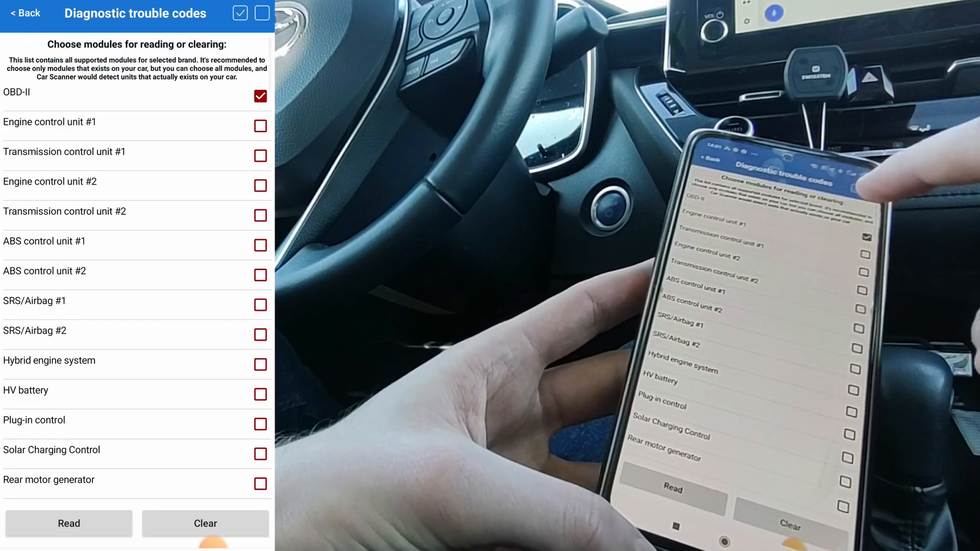
{"action": "left_click", "coordinate": [261, 97]}
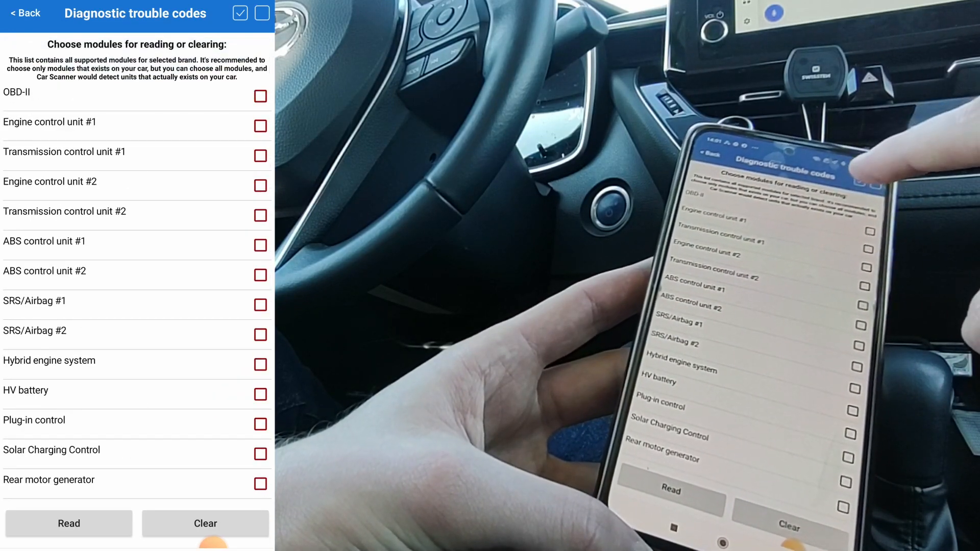
{"action": "left_click", "coordinate": [240, 13]}
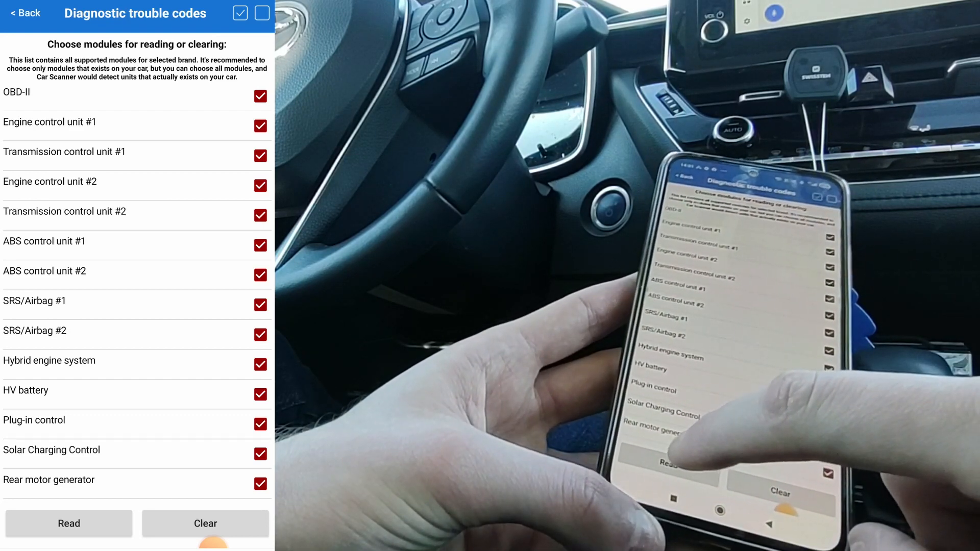
Read codes from all ticked modules, revealing Multimedia/Navigation faults B15D0(19) and B0740(95).
{"action": "left_click", "coordinate": [69, 524]}
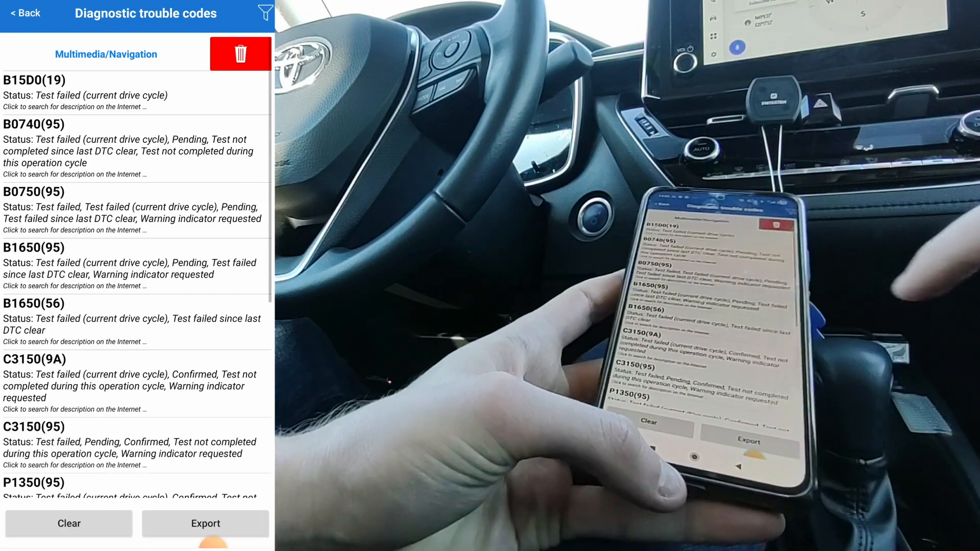
Scroll the web results describing B15D0 as a navigation MOST communication malfunction.
{"action": "scroll", "scroll_direction": "down", "scroll_amount": 3}
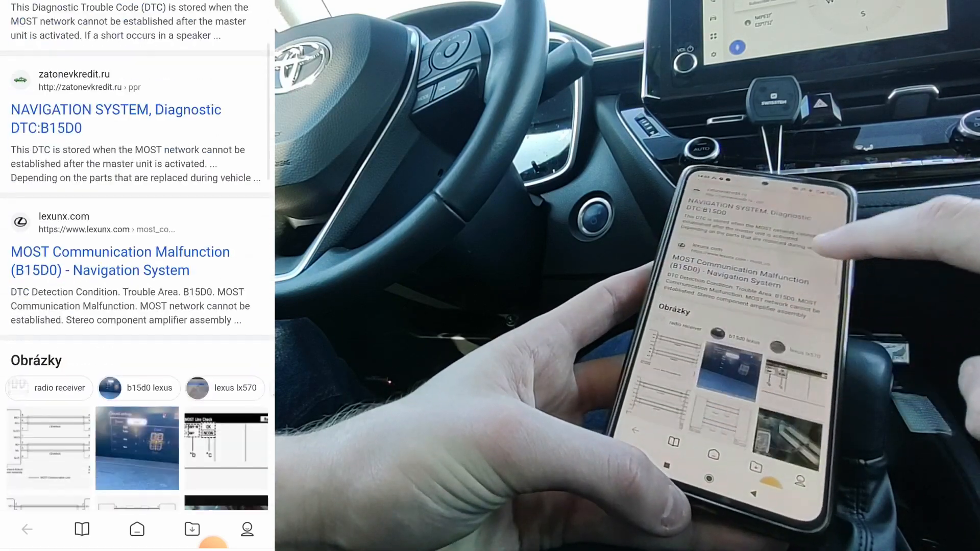
Review AutoCodes' possible B15D0 causes, then scroll the Multimedia/Navigation code list again.
{"action": "scroll", "scroll_direction": "up", "scroll_amount": 3}
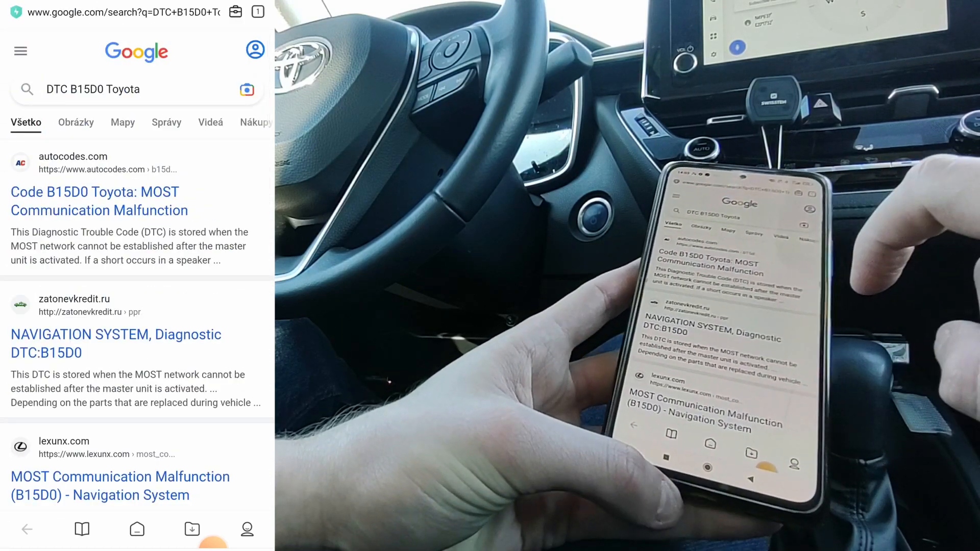
{"action": "left_click", "coordinate": [94, 201]}
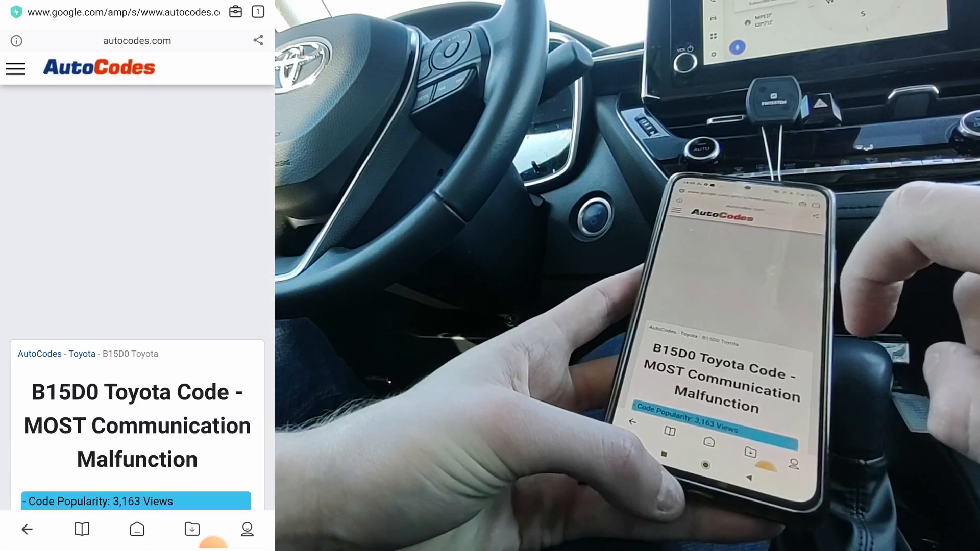
{"action": "scroll", "scroll_direction": "down", "scroll_amount": 3}
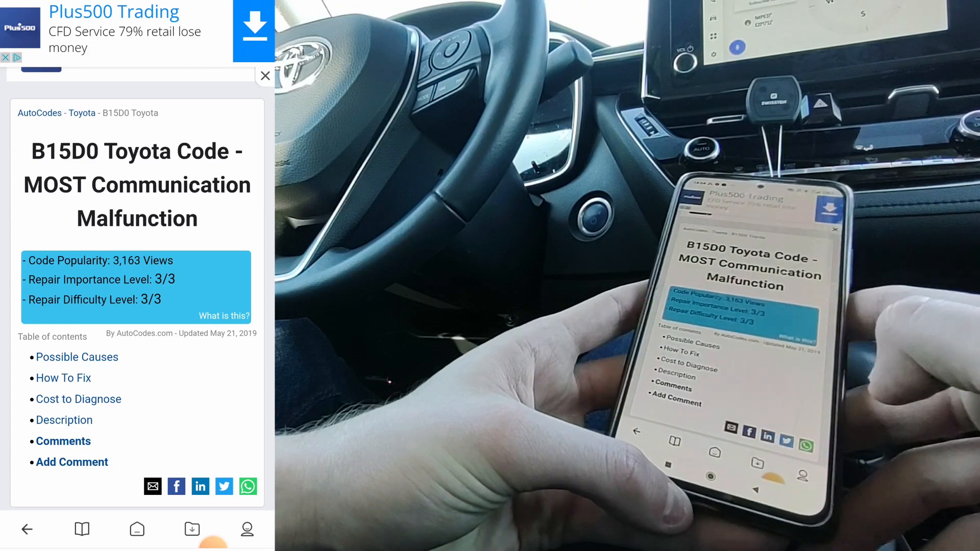
{"action": "scroll", "scroll_direction": "down", "scroll_amount": 3}
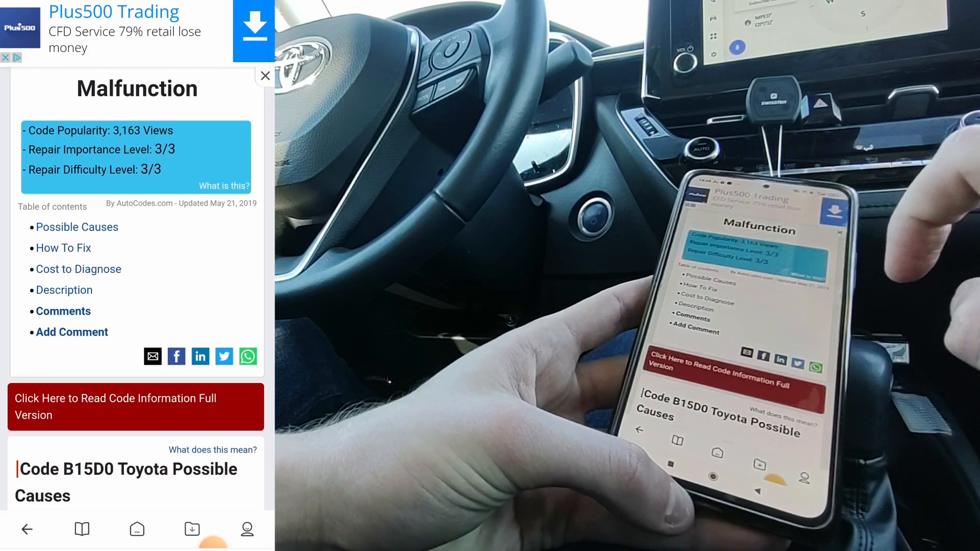
{"action": "scroll", "scroll_direction": "down", "scroll_amount": 3}
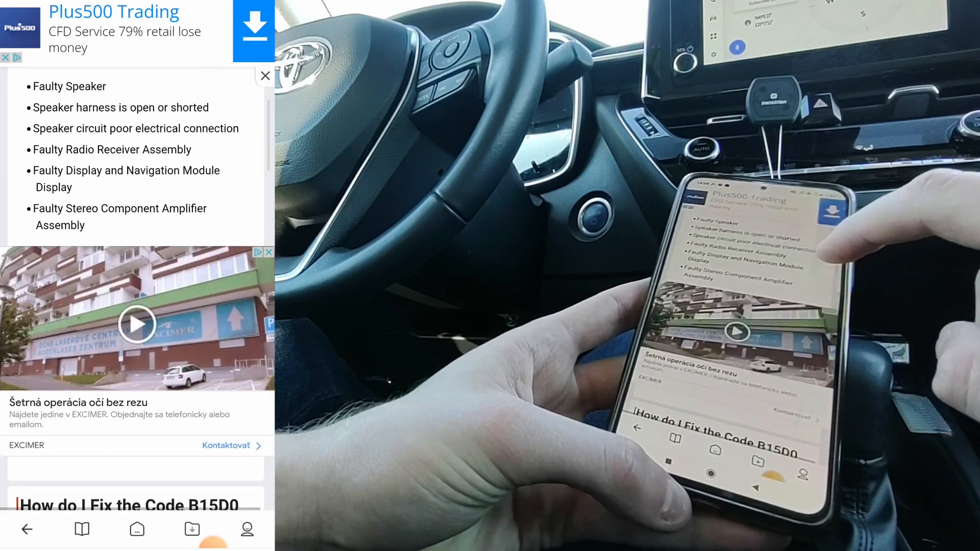
{"action": "scroll", "scroll_direction": "up", "scroll_amount": 3}
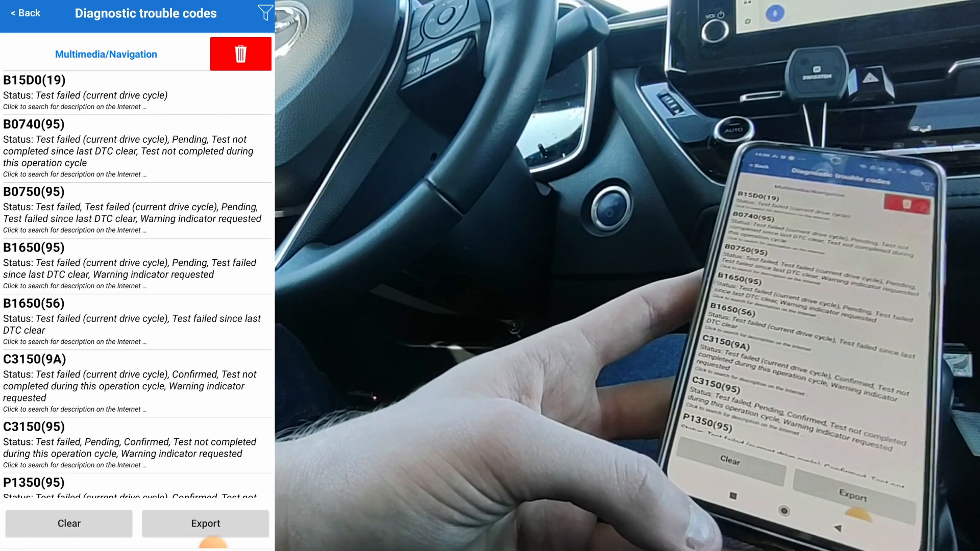
{"action": "scroll", "scroll_direction": "down", "scroll_amount": 3}
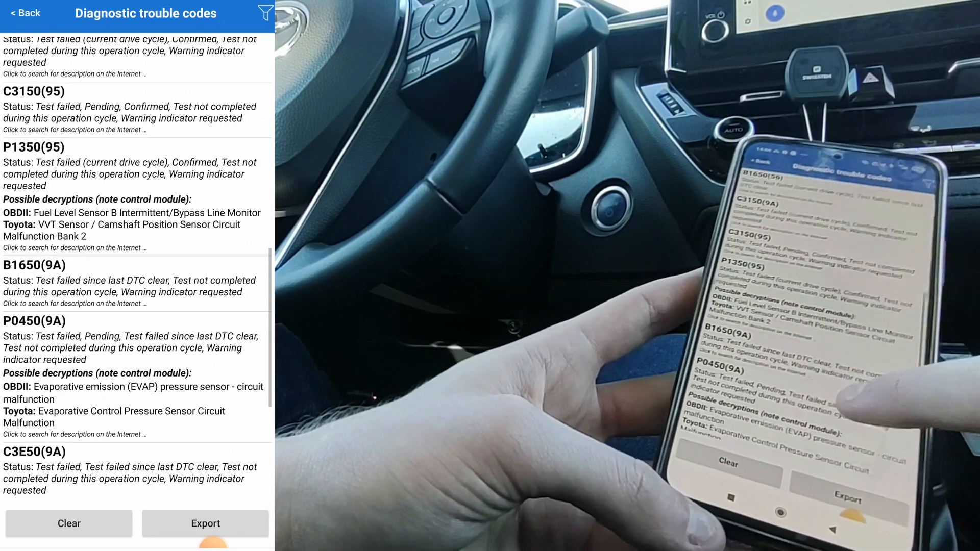
{"action": "scroll", "scroll_direction": "up", "scroll_amount": 3}
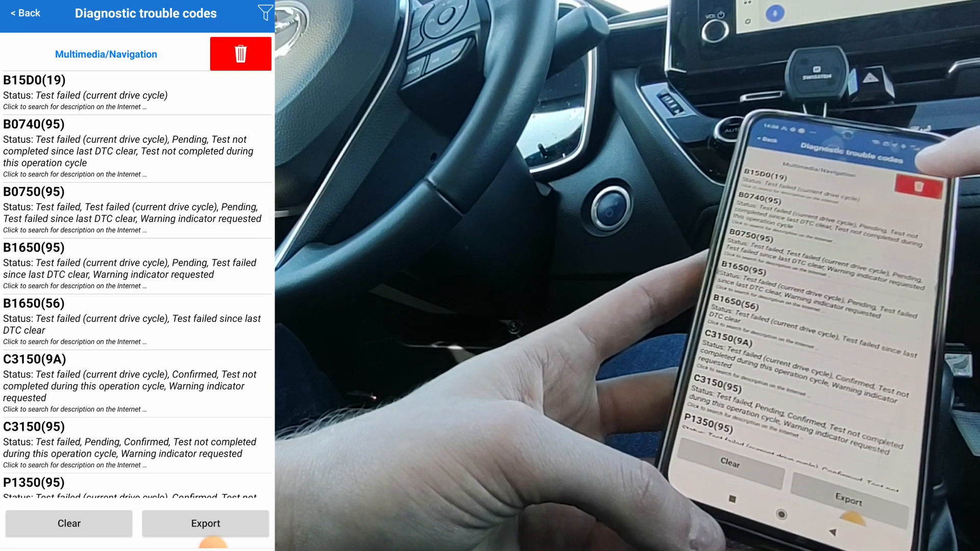
Clear the Multimedia/Navigation codes, confirm and dismiss both dialogs, and return to the module list.
{"action": "left_click", "coordinate": [69, 524]}
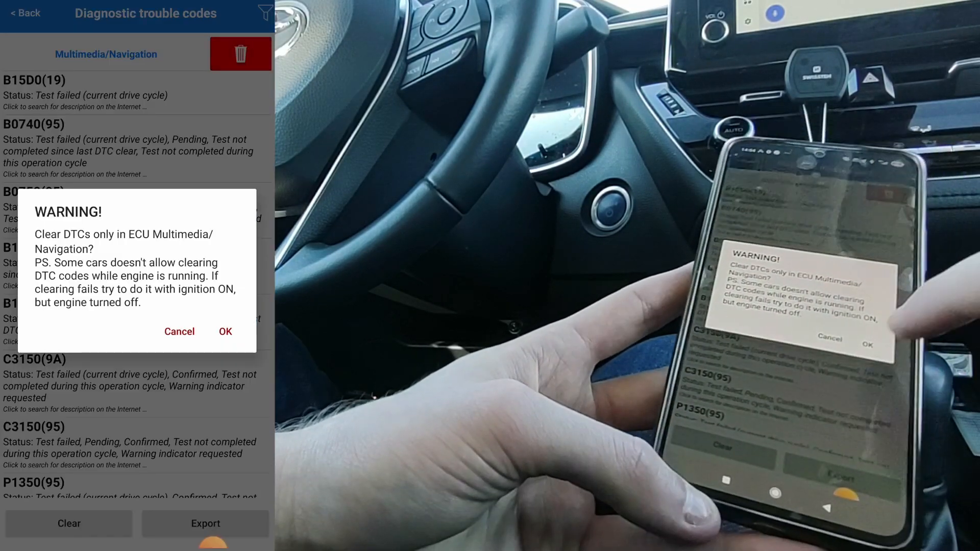
{"action": "left_click", "coordinate": [225, 332]}
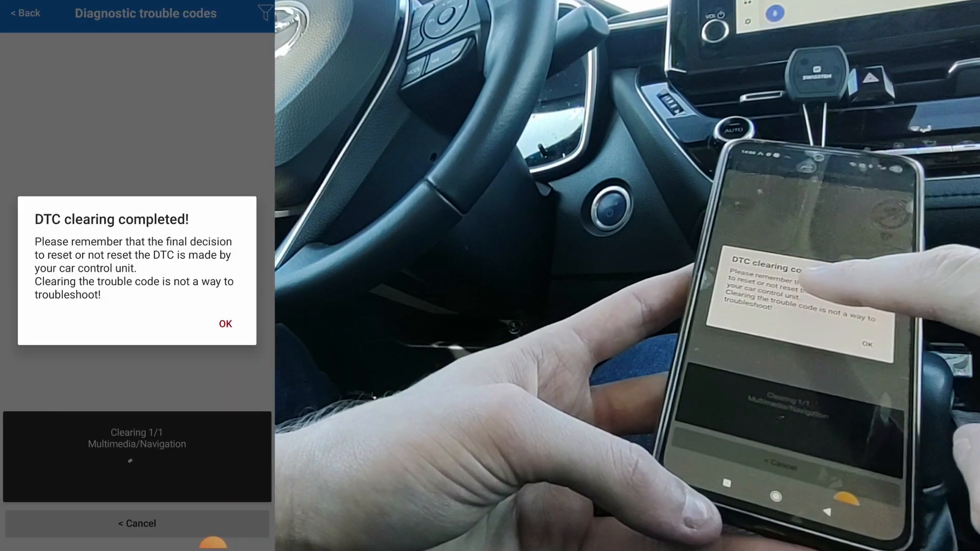
{"action": "left_click", "coordinate": [225, 323]}
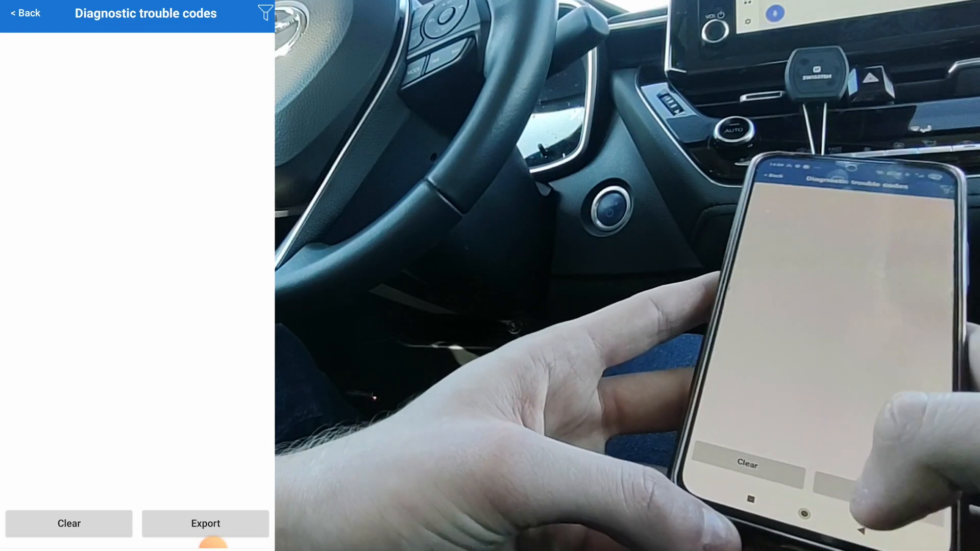
{"action": "left_click", "coordinate": [264, 12]}
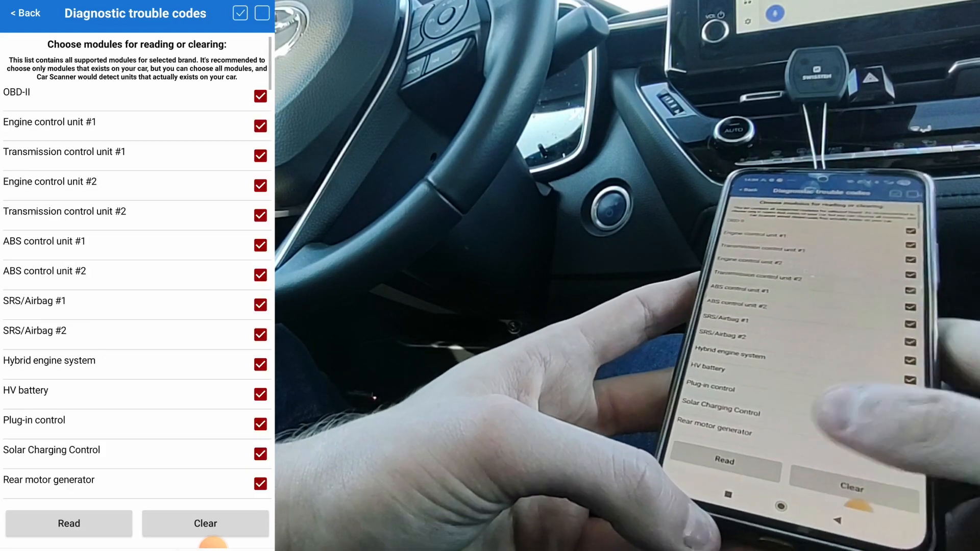
Return to the main menu and open Live data's sensor picker listing Engine RPM and Vehicle speed.
{"action": "left_click", "coordinate": [24, 13]}
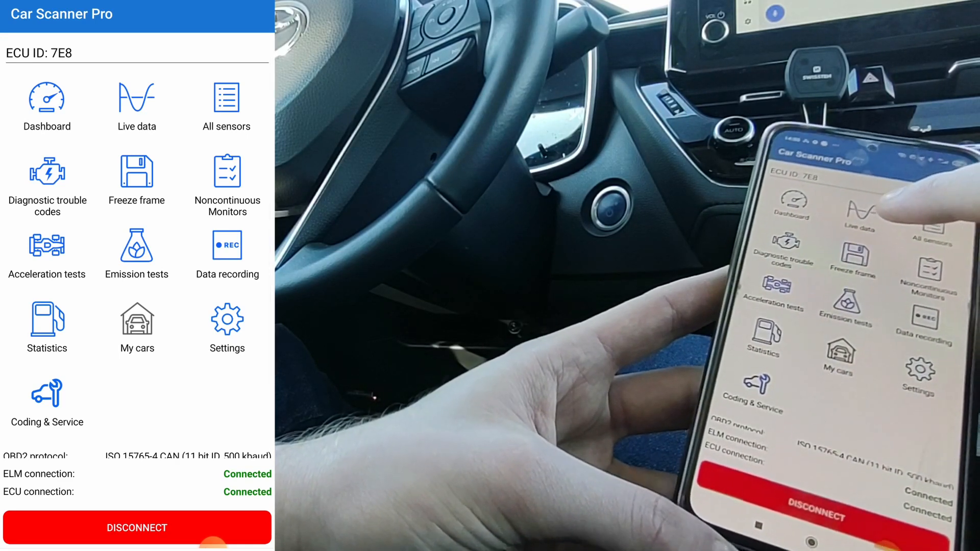
{"action": "left_click", "coordinate": [137, 100]}
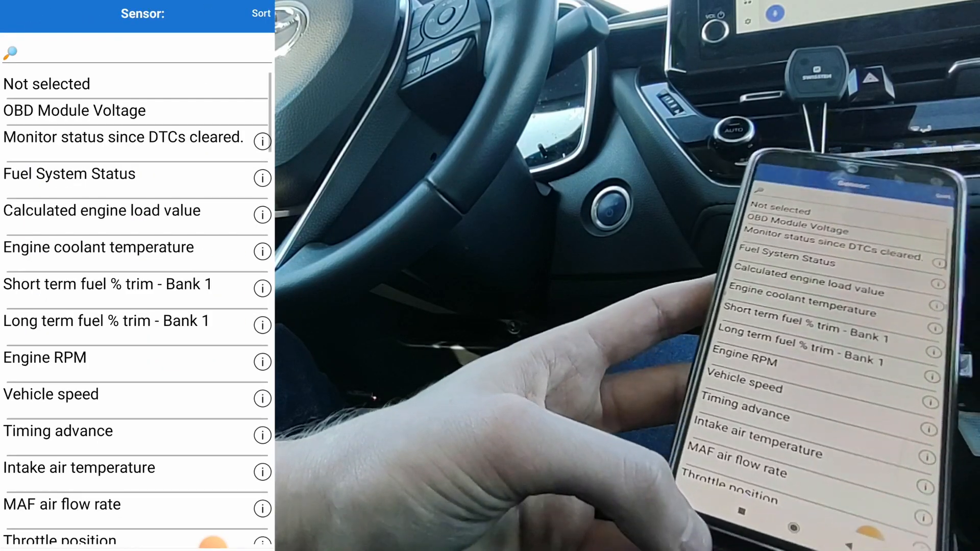
{"action": "scroll", "scroll_direction": "down", "scroll_amount": 3}
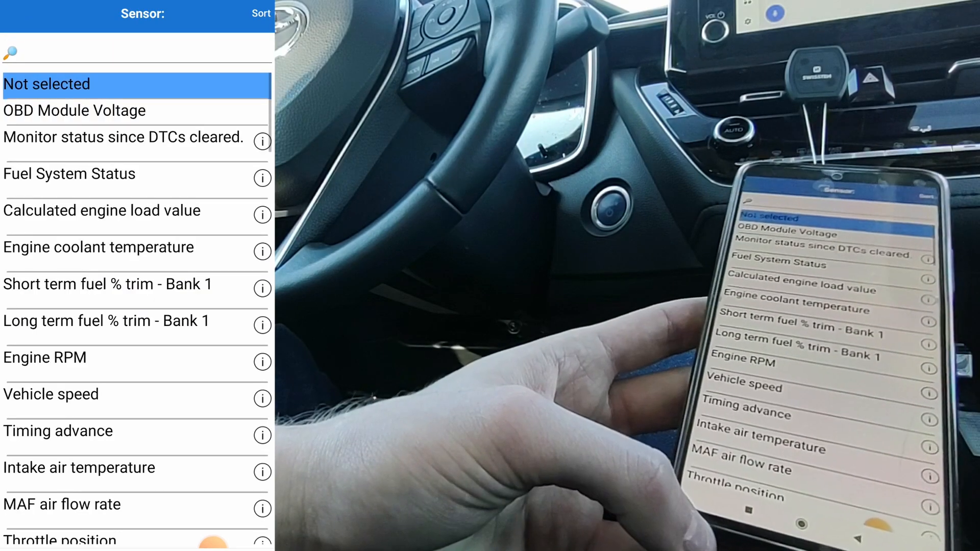
{"action": "scroll", "scroll_direction": "down", "scroll_amount": 3}
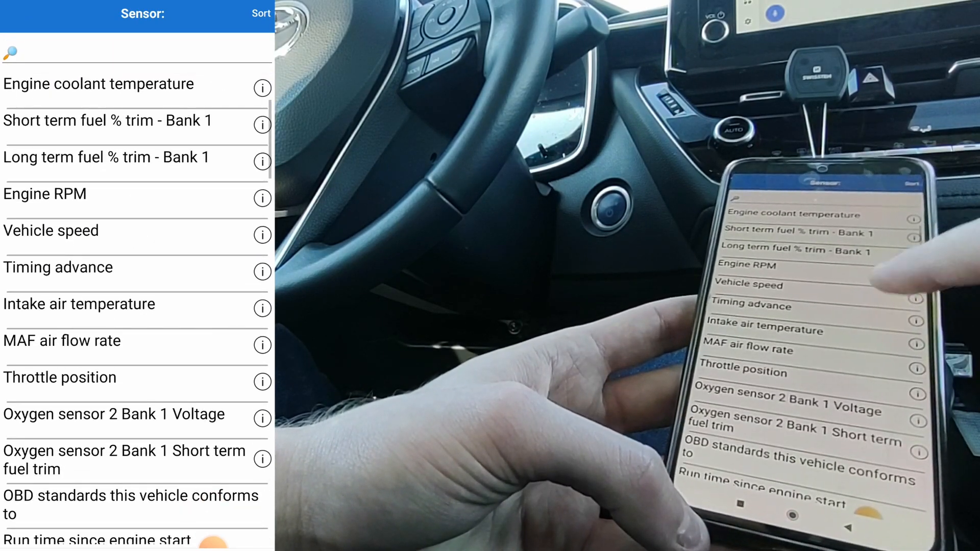